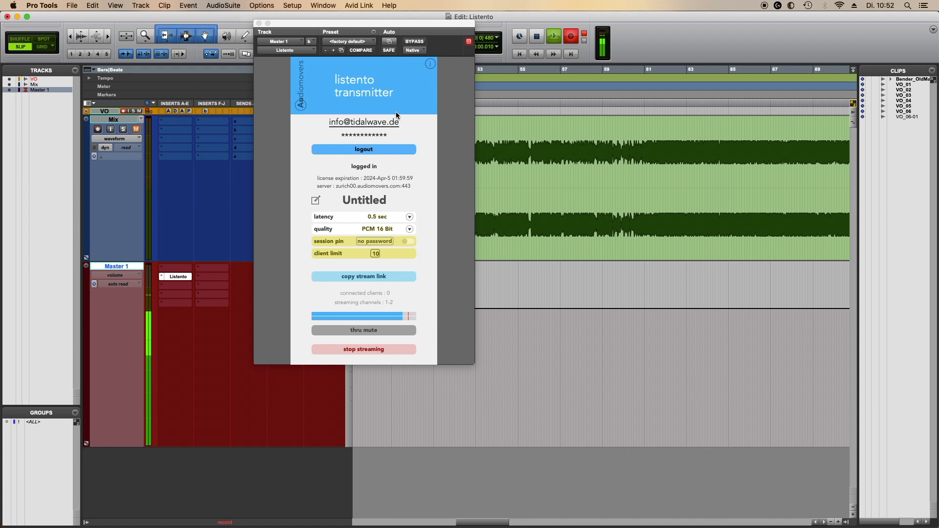
mouse_move(408, 304)
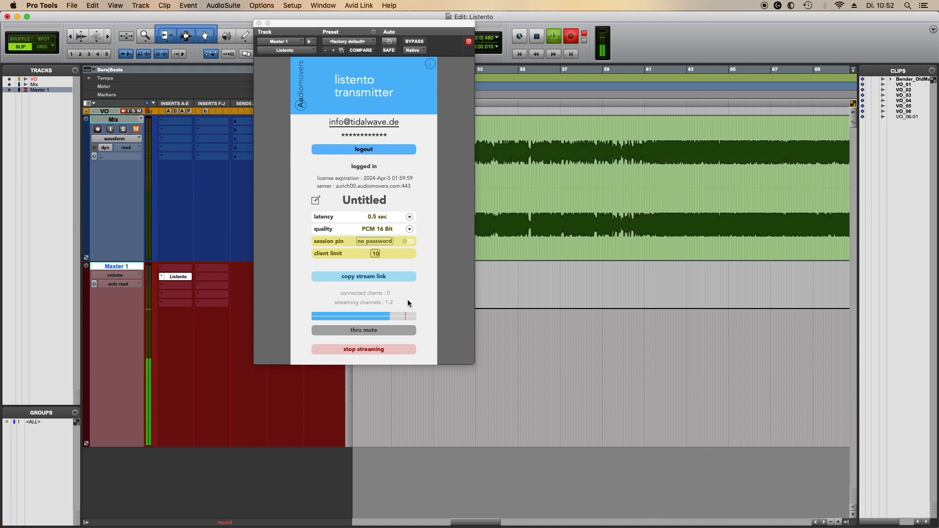
mouse_move(311, 84)
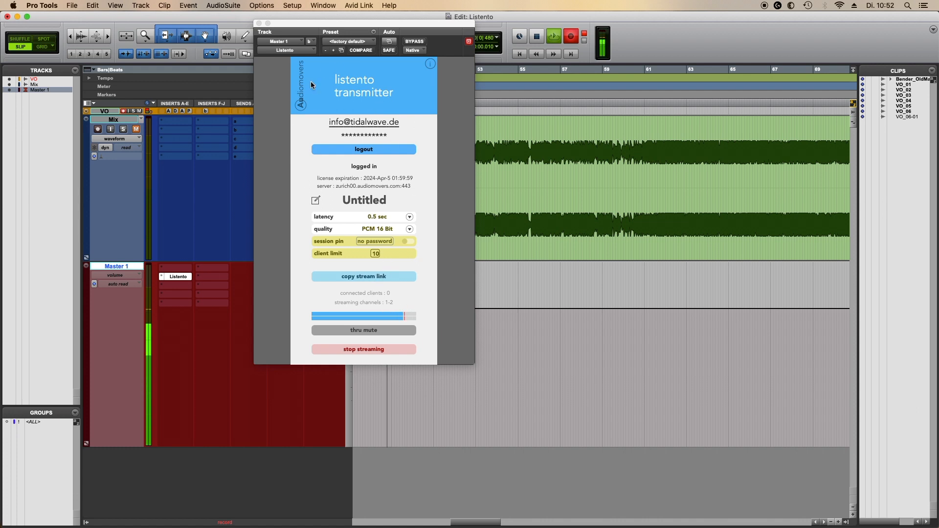
mouse_move(294, 76)
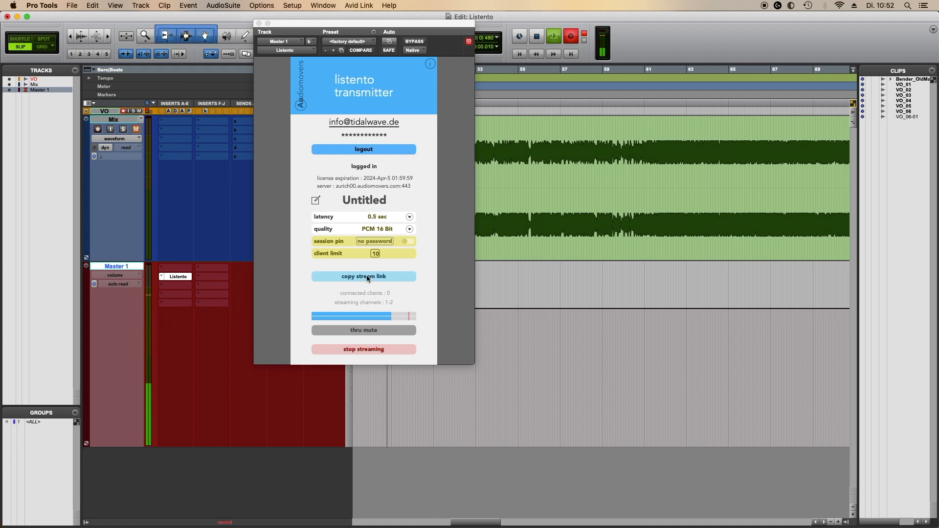
- Copy the Listento session stream link and email it in a message titled 'Streaming Link'
click(363, 276)
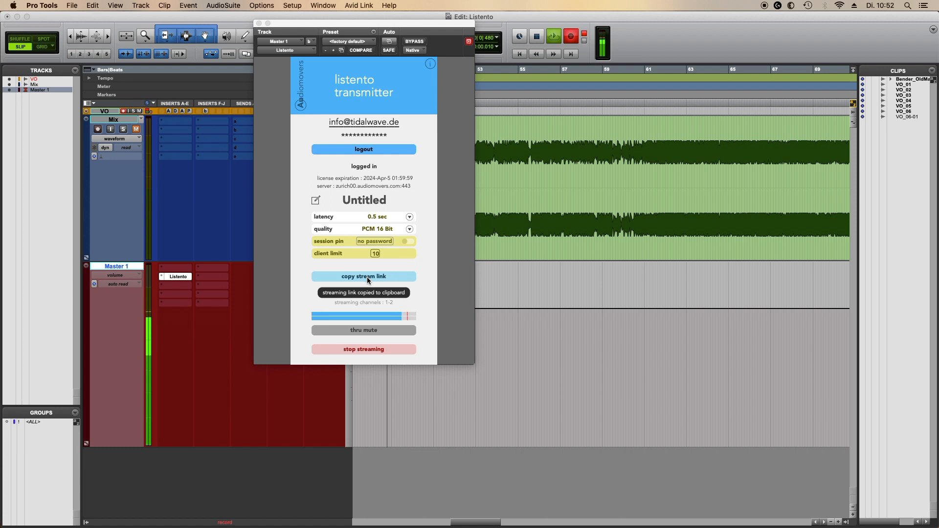
click(363, 276)
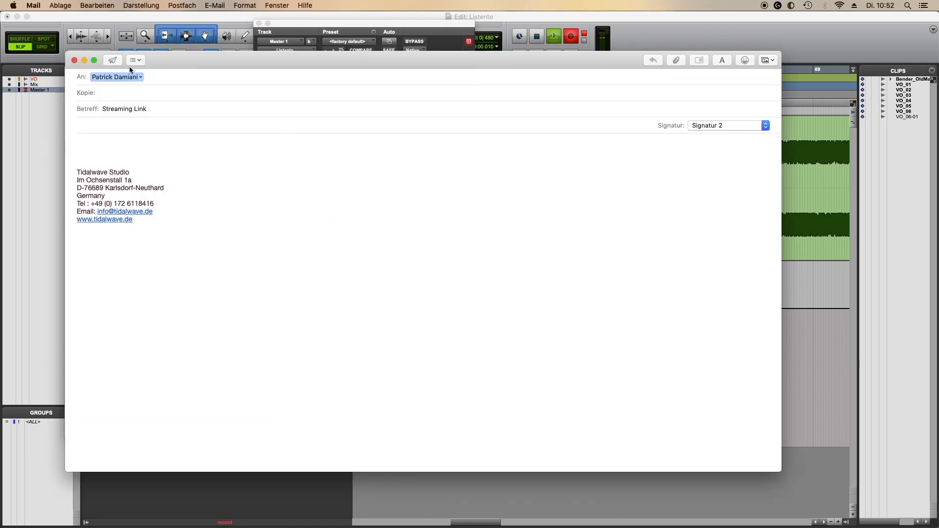
text(http://listento.audiomovers.com/sessions/?sess_id=24bb7d00103101b088fab9ad7ee58393#6521ffc062b7634)
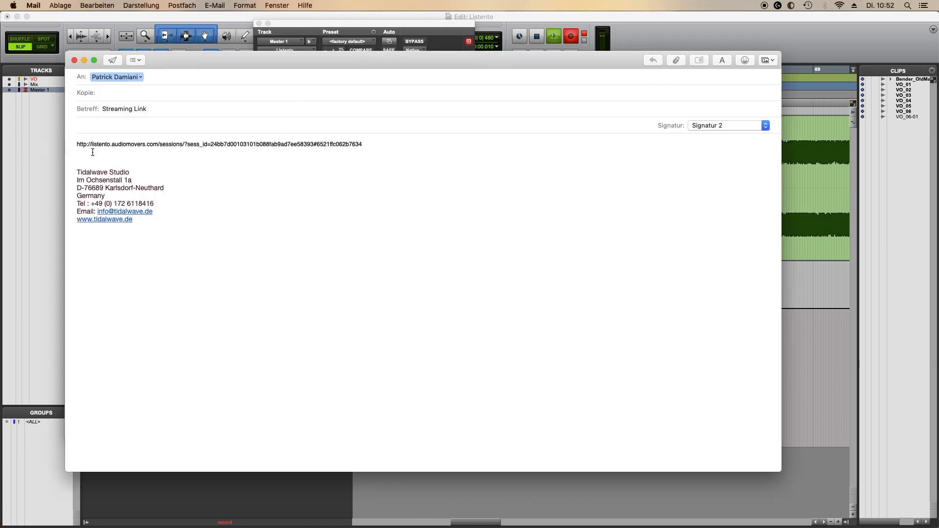
click(112, 59)
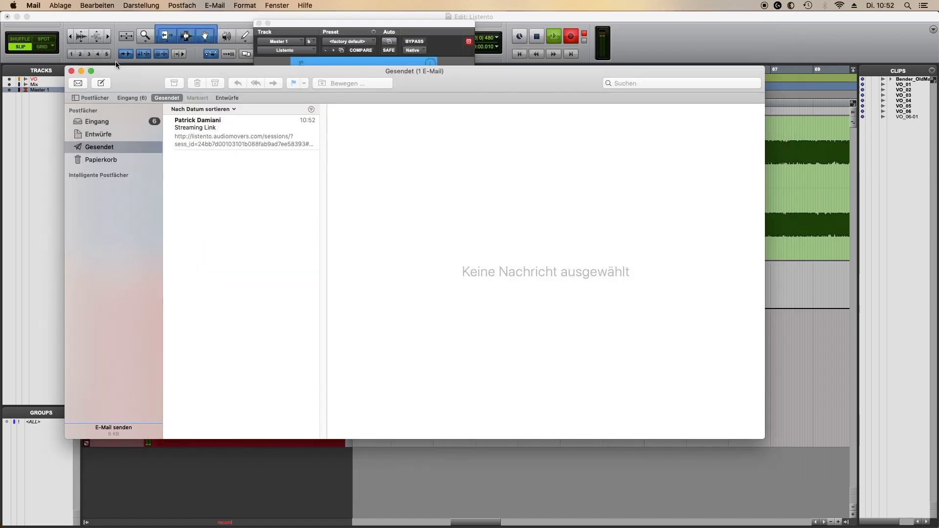
click(242, 140)
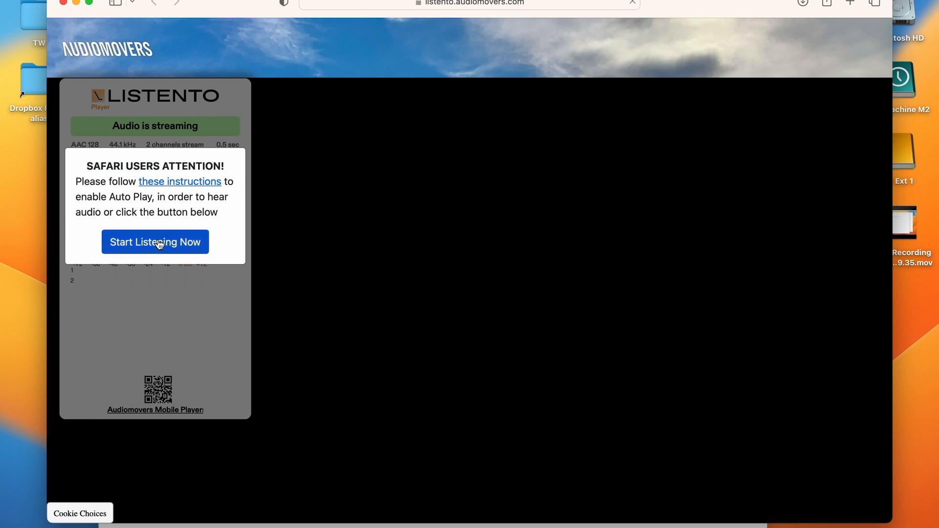
- Dismiss the auto-play prompt with 'Start Listening Now' to hear the Untitled session
click(155, 242)
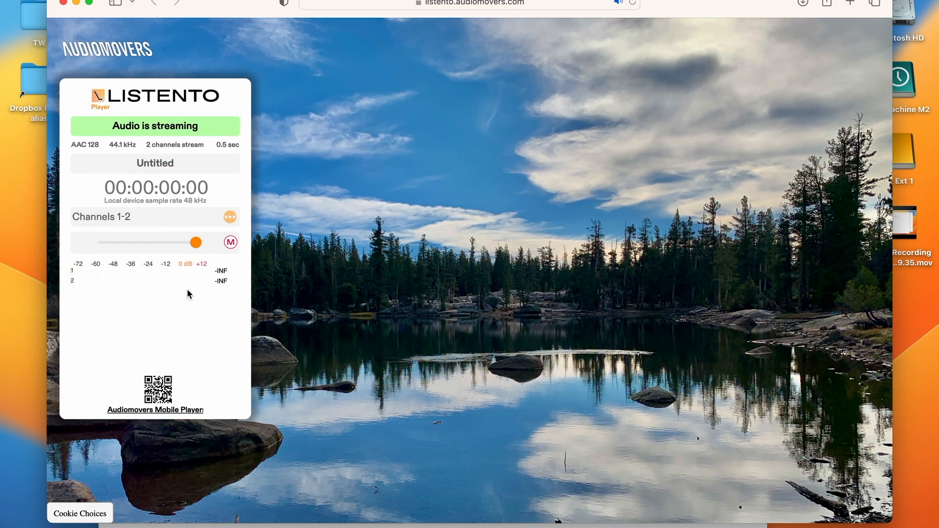